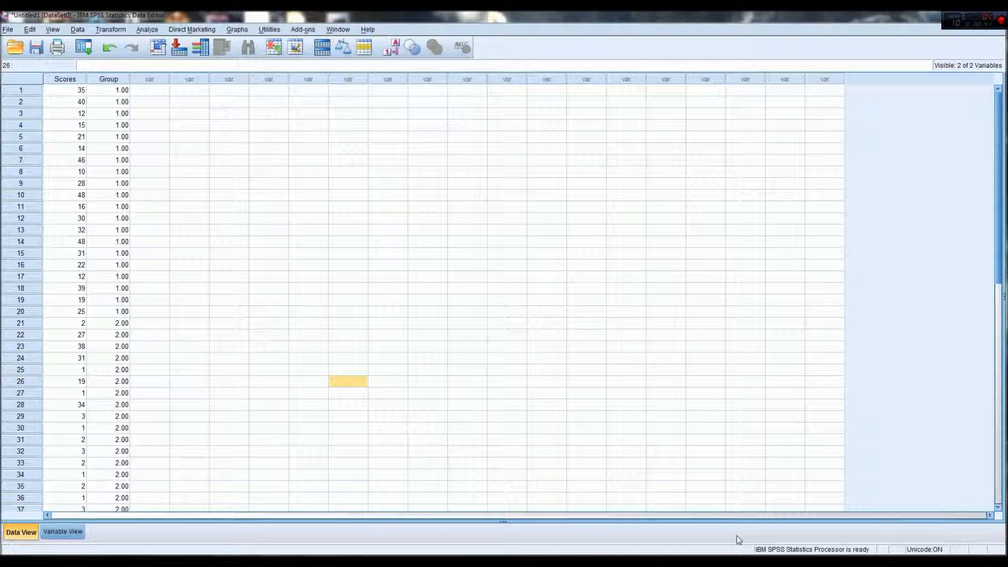
mouse_move(452, 297)
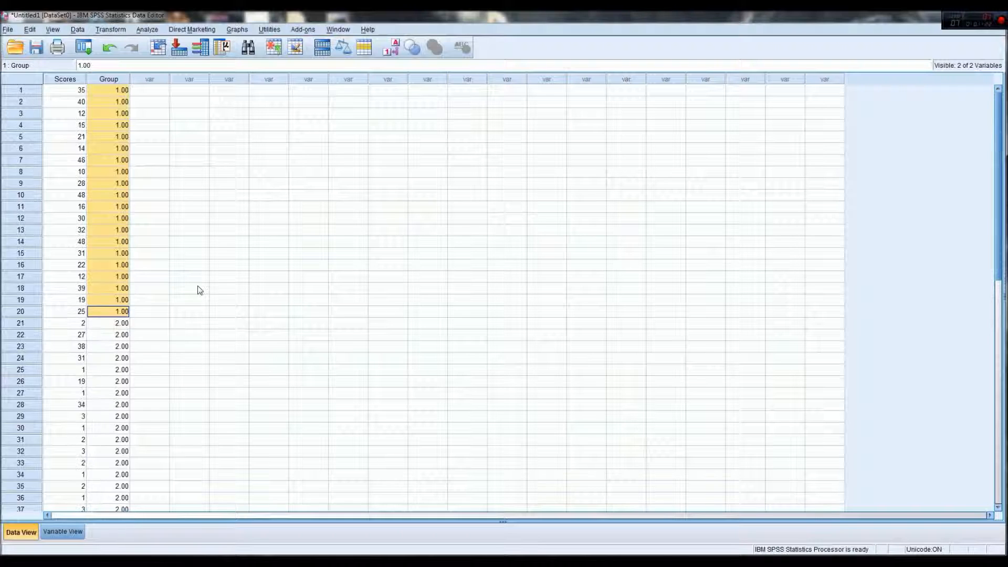
Step: Highlight the group 2 cases, then clear the selection and scroll the data
left_click(108, 90)
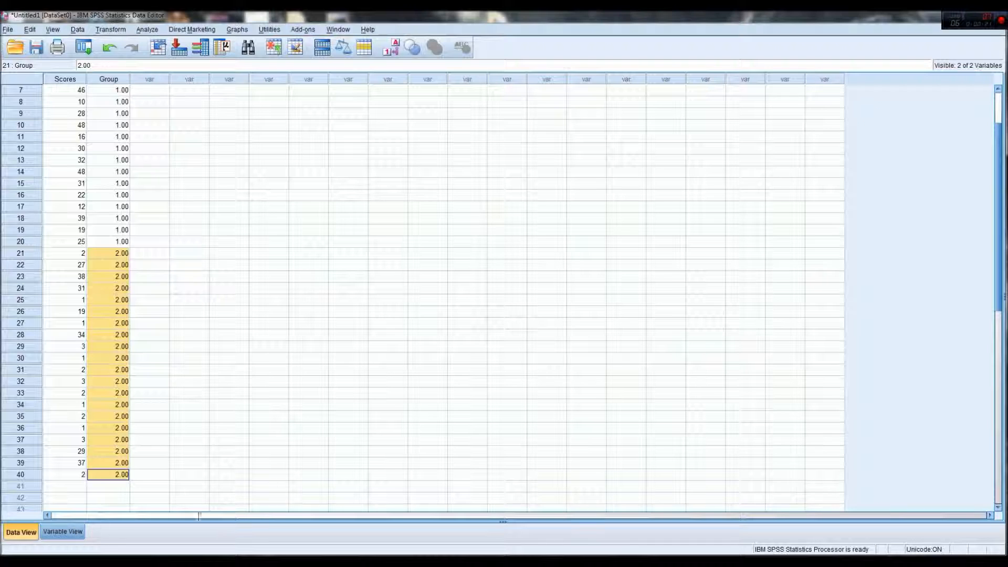
left_click(228, 450)
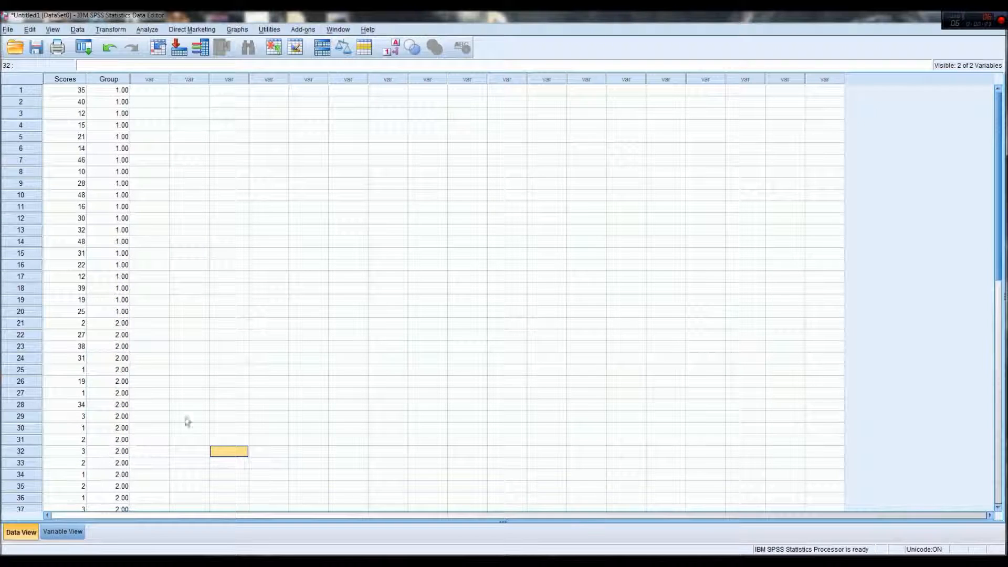
scroll("down", 3)
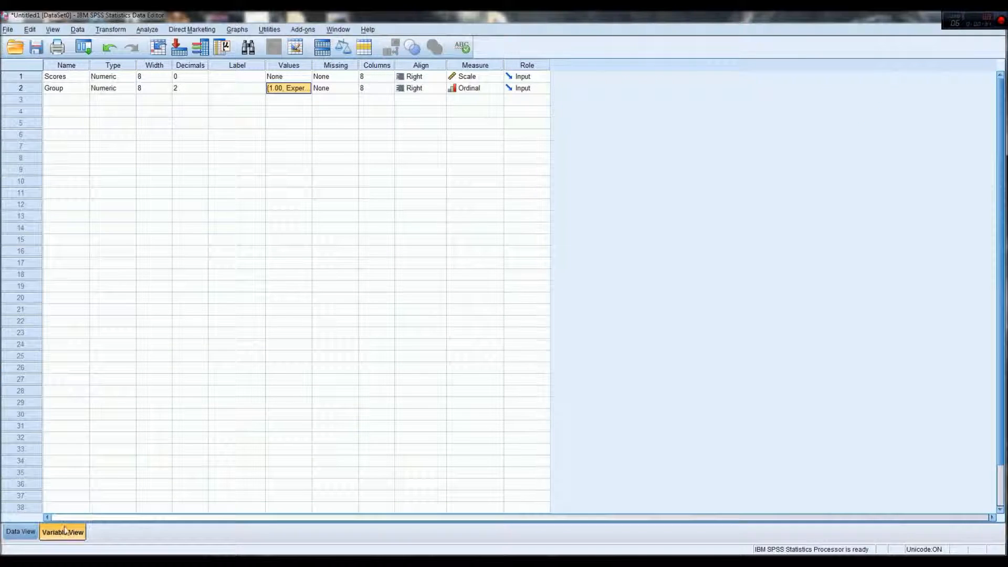
left_click(308, 88)
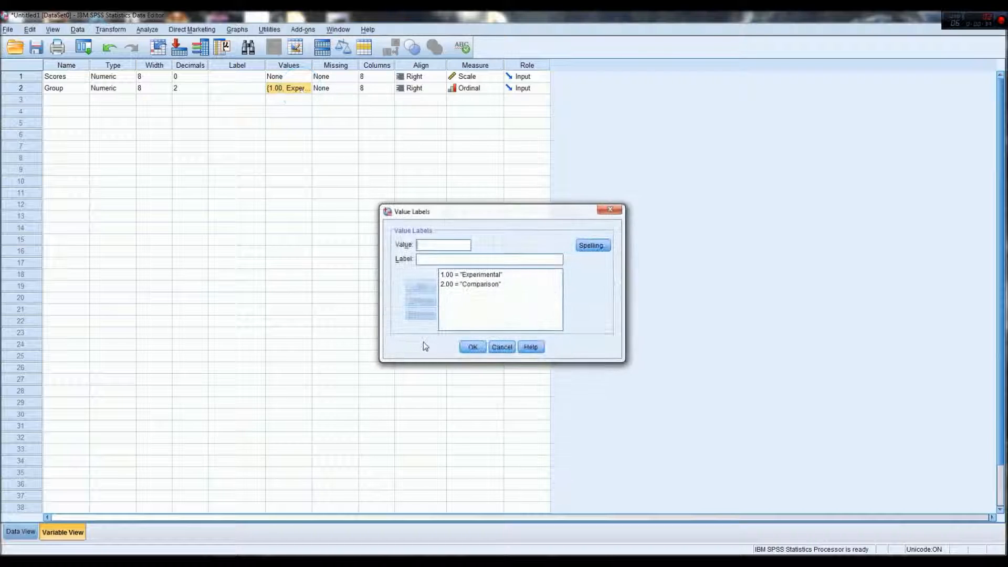
left_click(472, 275)
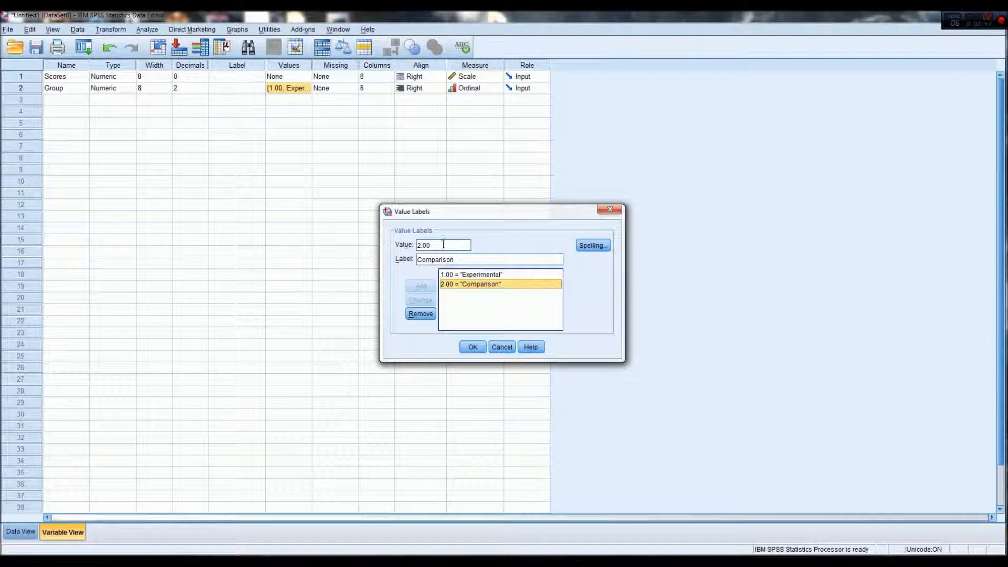
left_click(473, 347)
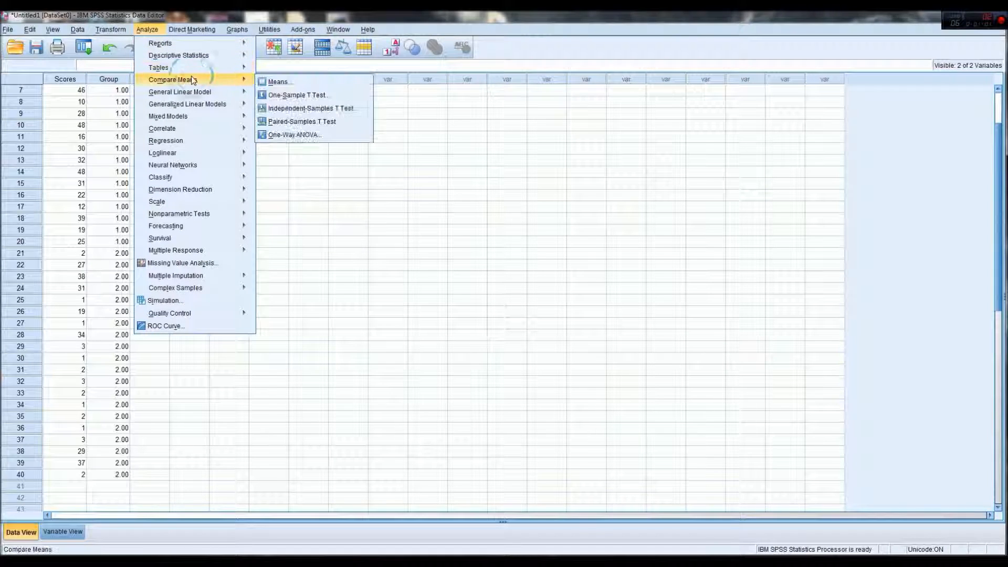
mouse_move(312, 109)
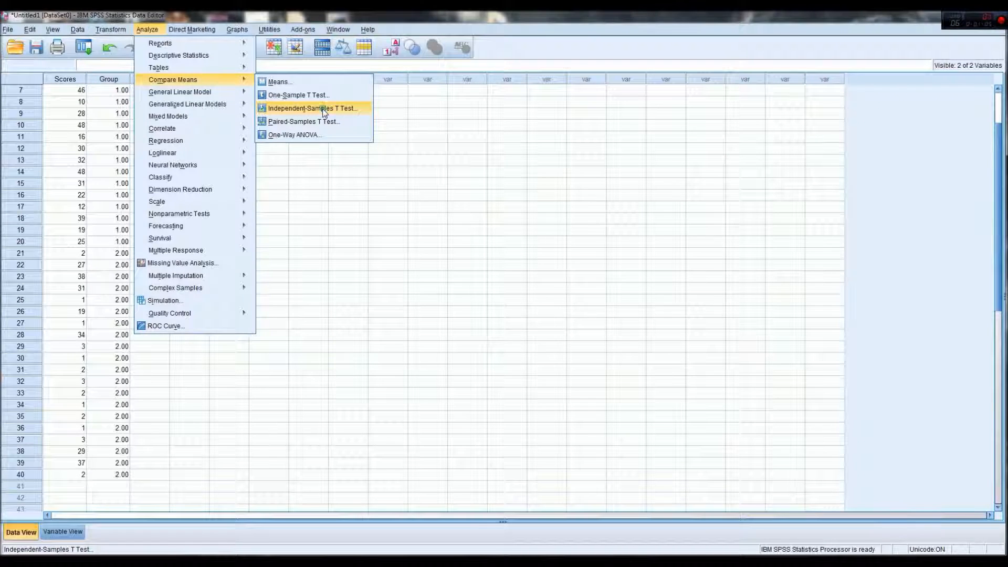
Step: Reset the Independent-Samples T Test dialog and make Group the grouping variable, comparing groups 1 and 2
left_click(313, 108)
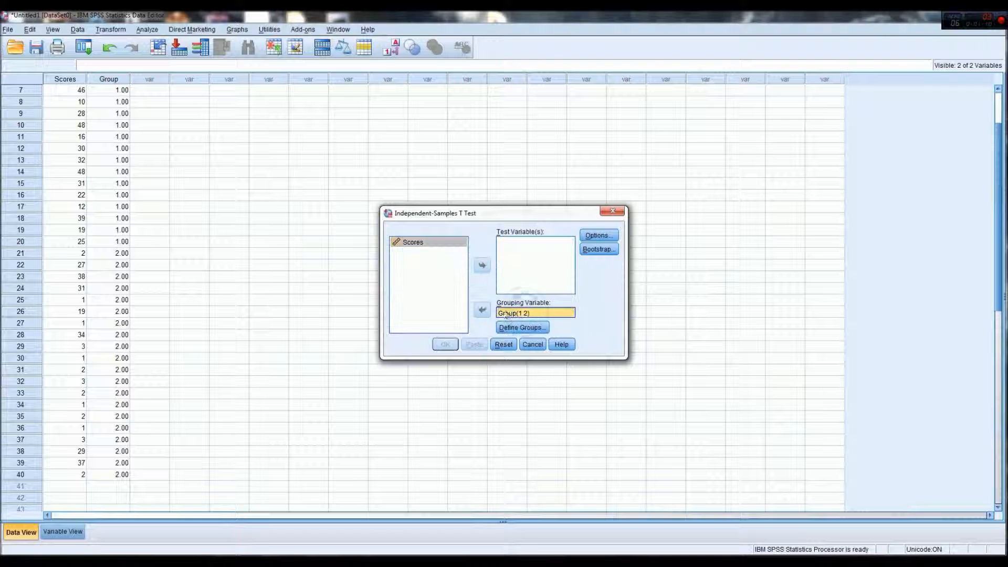
left_click(503, 344)
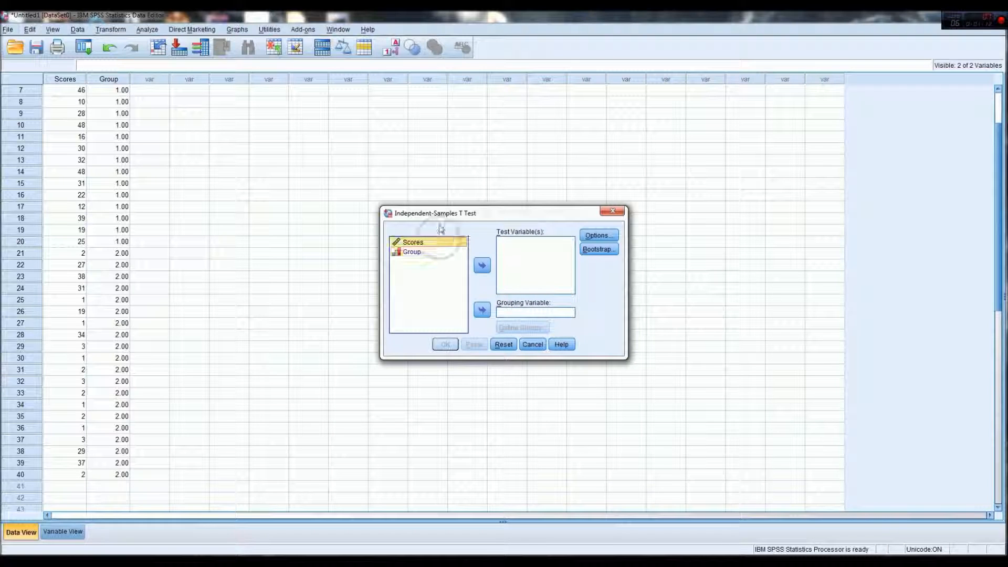
mouse_move(441, 229)
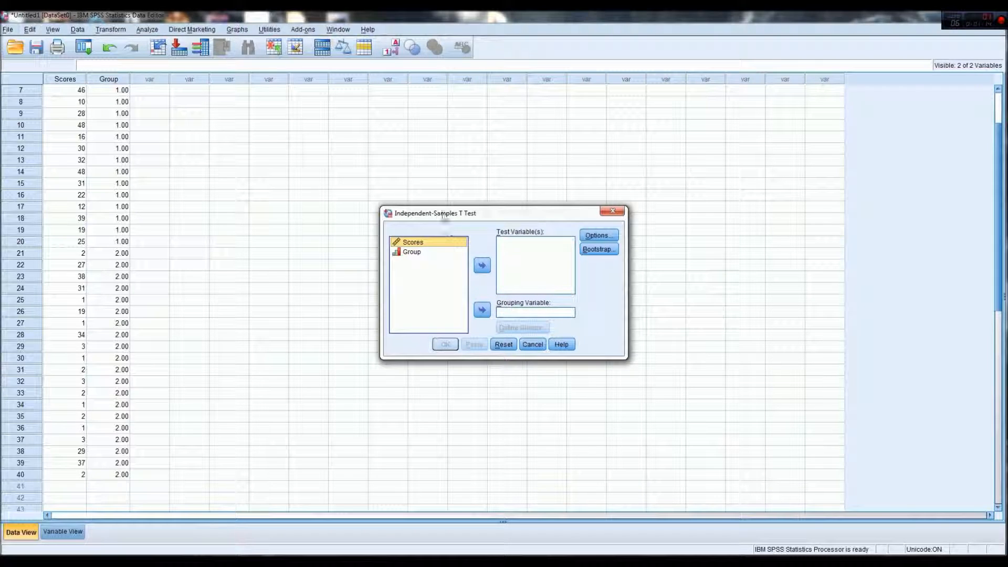
mouse_move(423, 262)
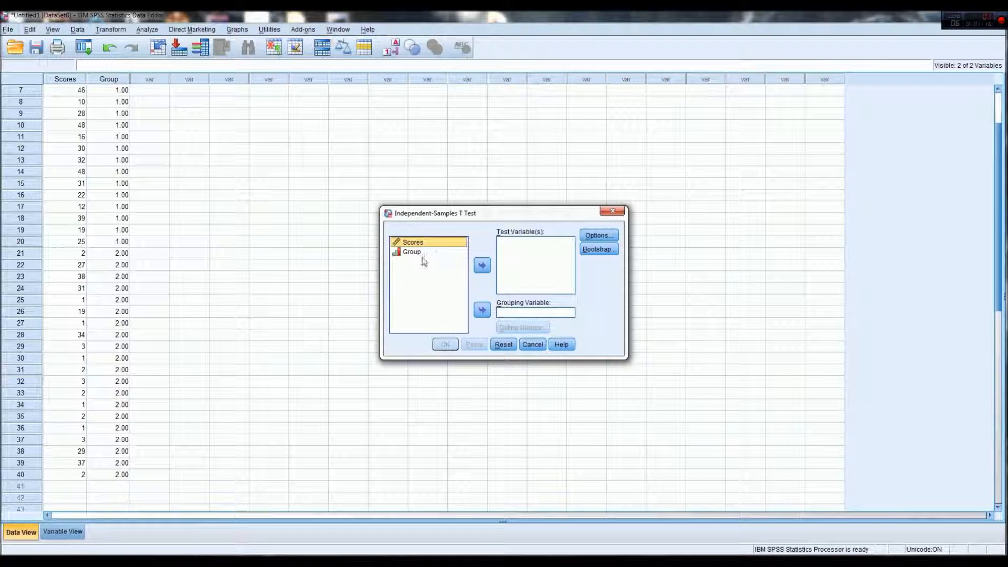
mouse_move(436, 286)
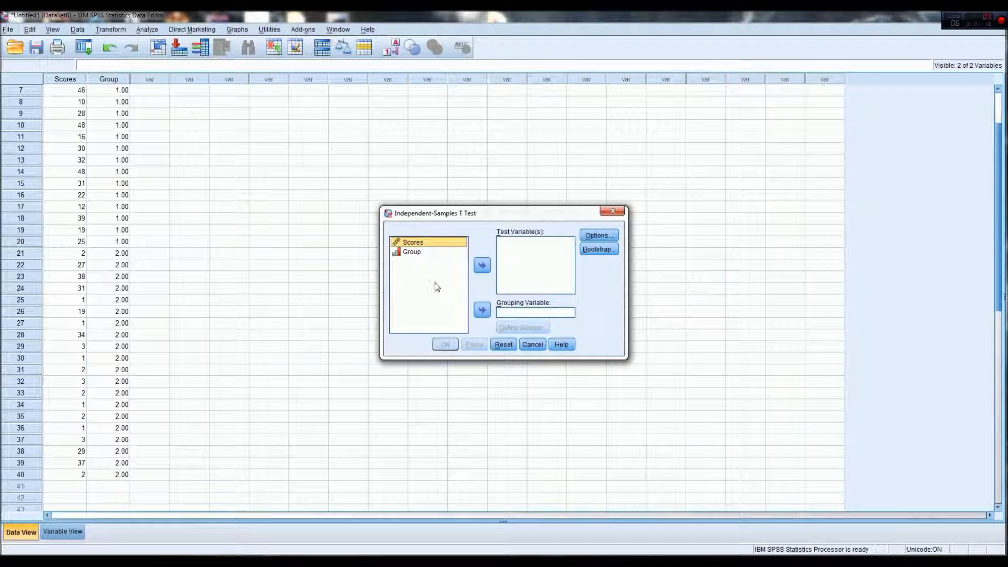
mouse_move(499, 196)
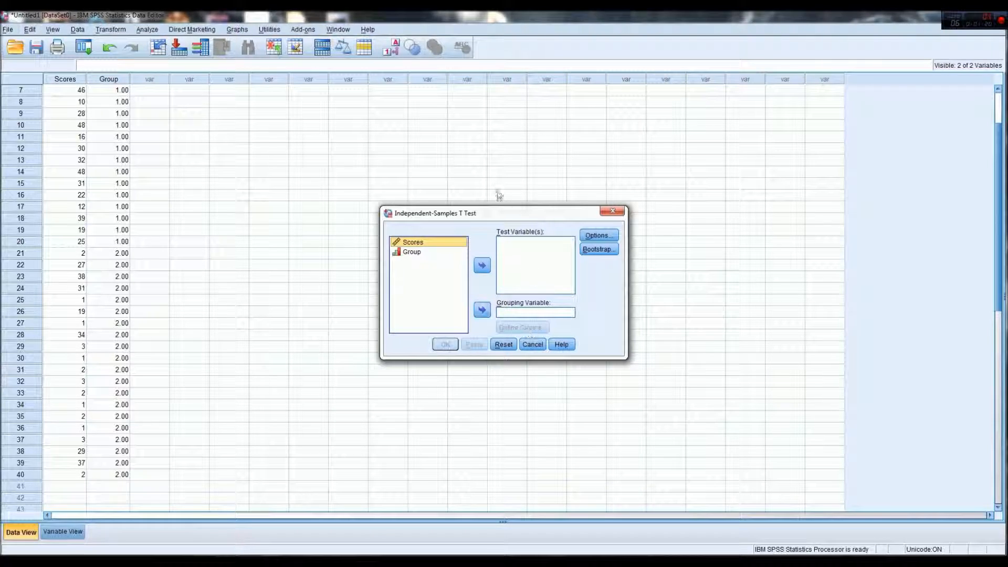
mouse_move(512, 247)
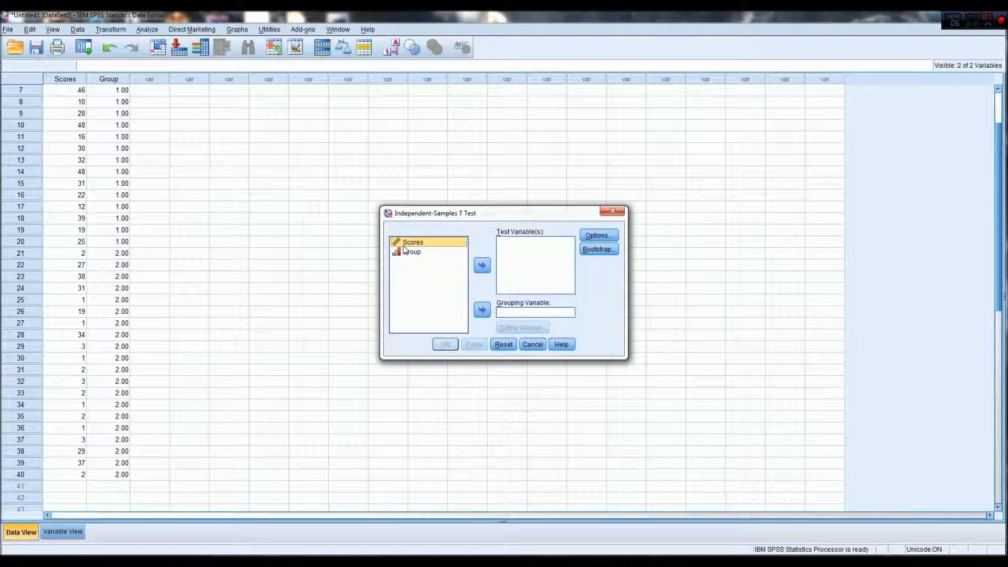
left_click(411, 252)
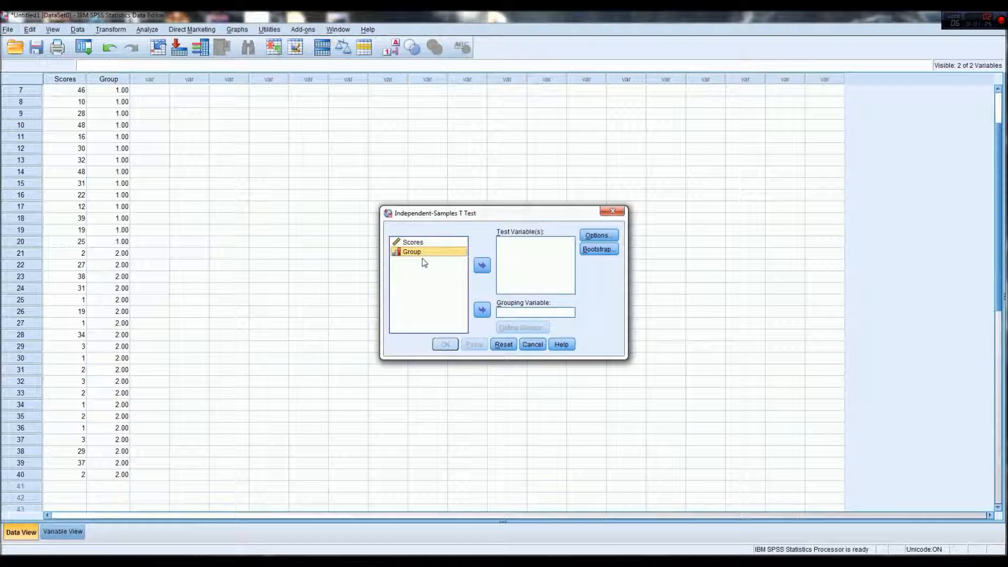
mouse_move(203, 294)
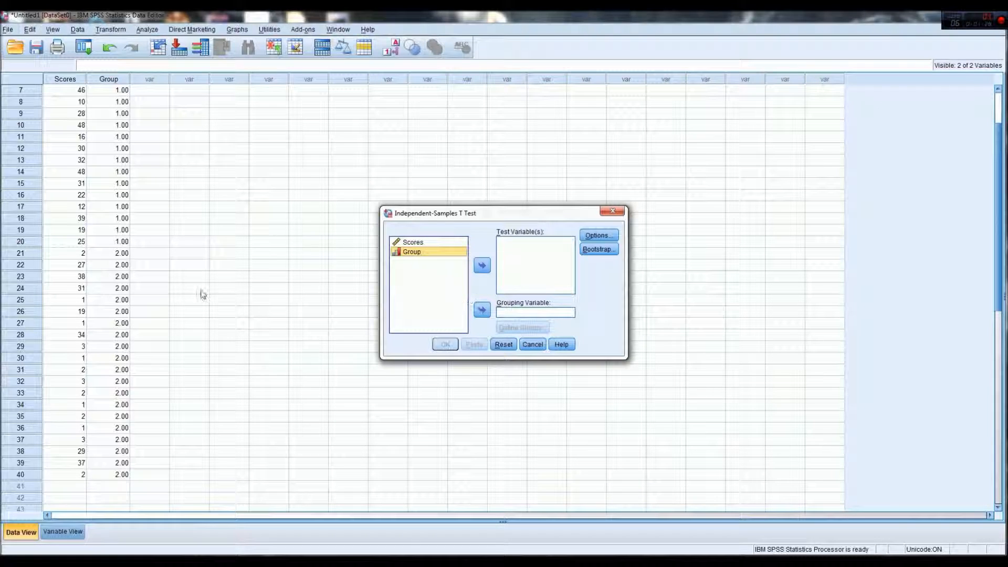
left_click(482, 309)
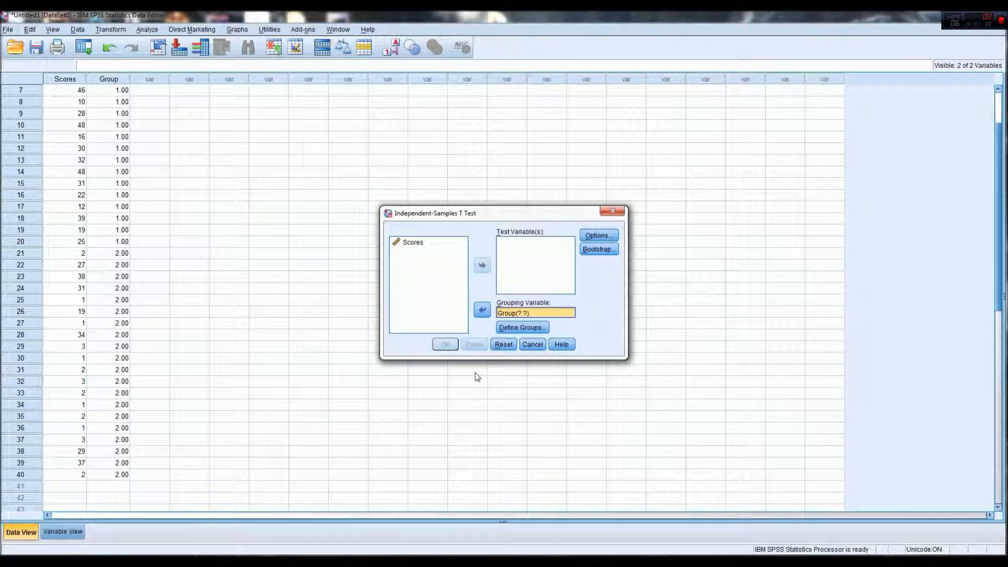
mouse_move(530, 315)
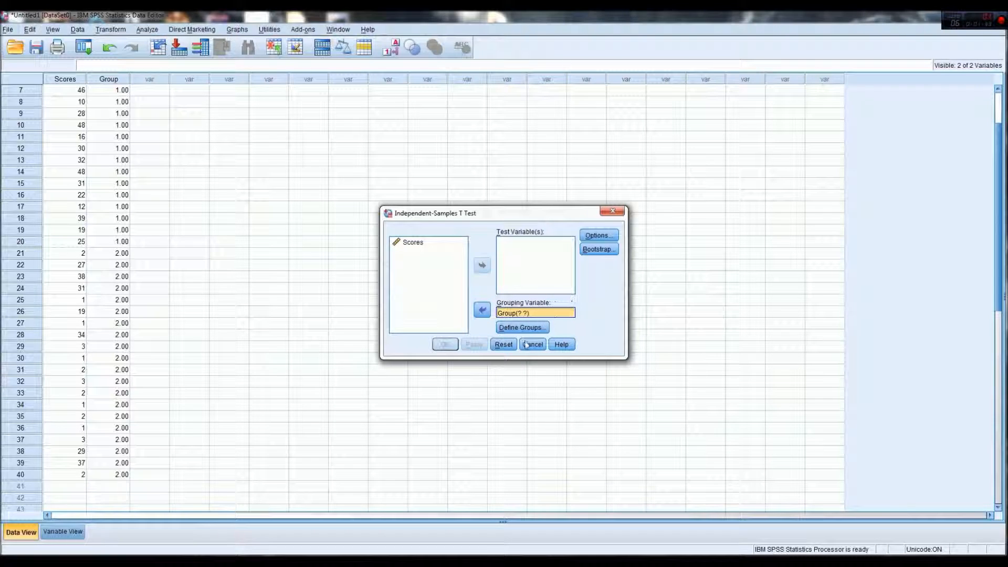
left_click(519, 327)
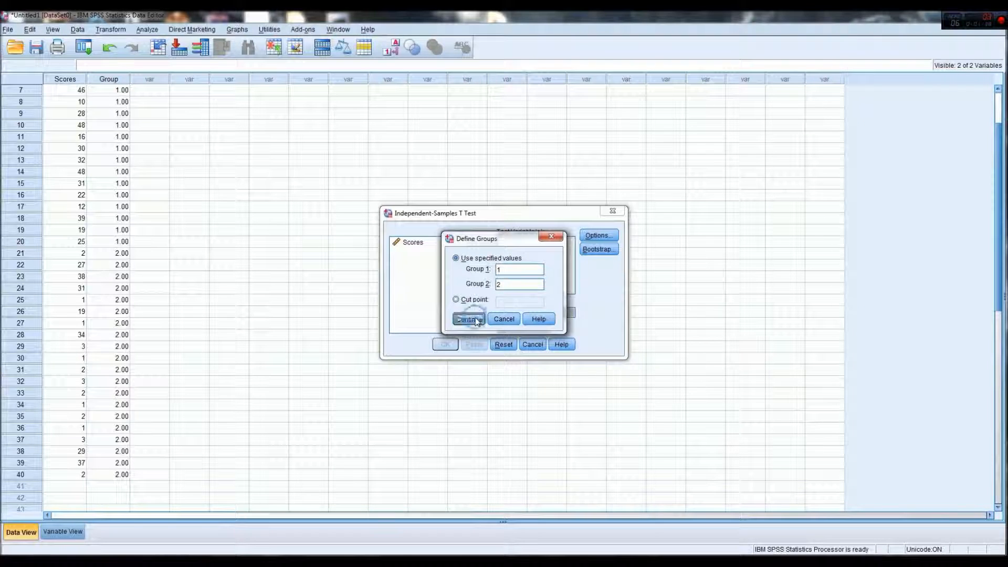
left_click(468, 319)
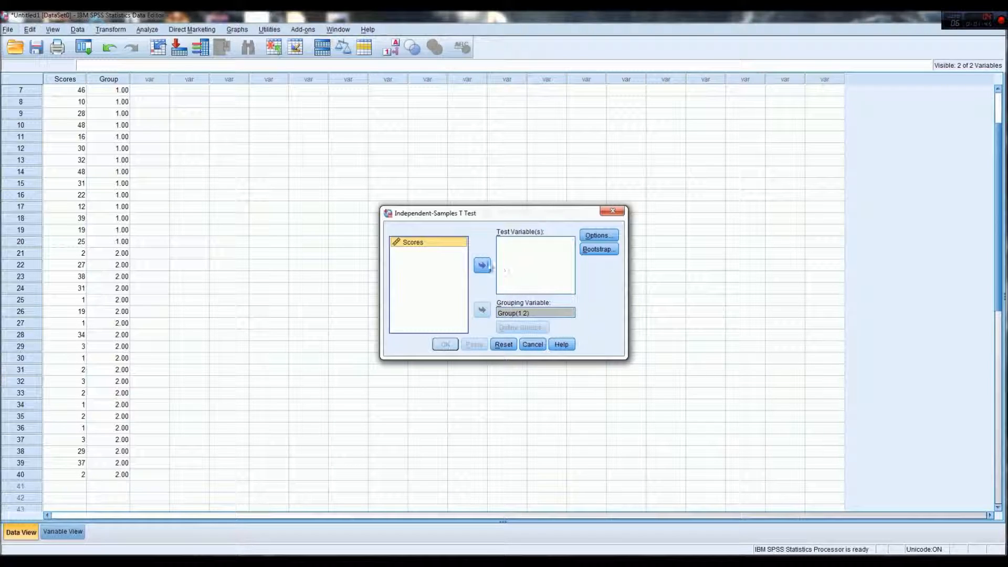
Step: Test Scores with a 95% confidence interval, run it, and maximize the output window
left_click(482, 264)
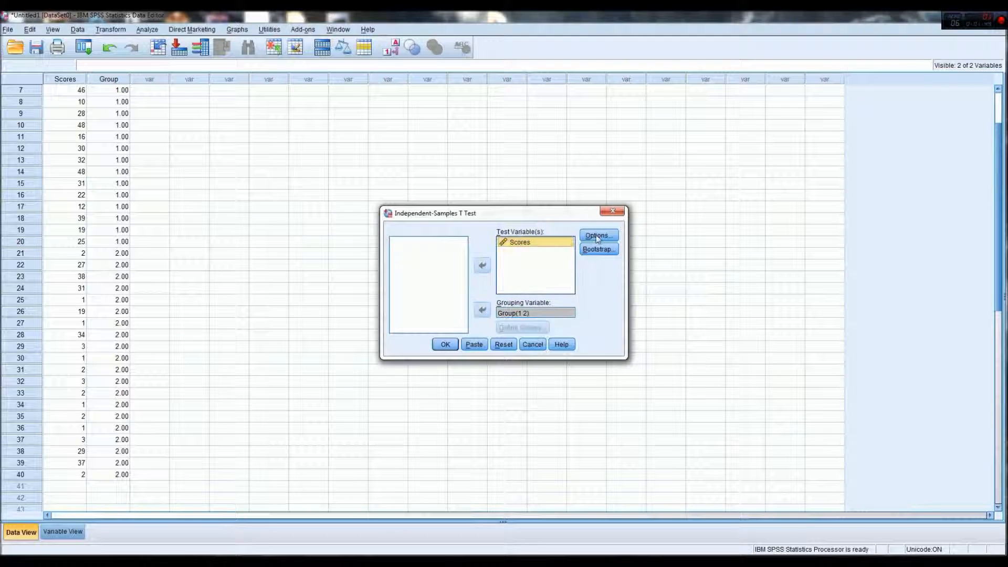
left_click(597, 234)
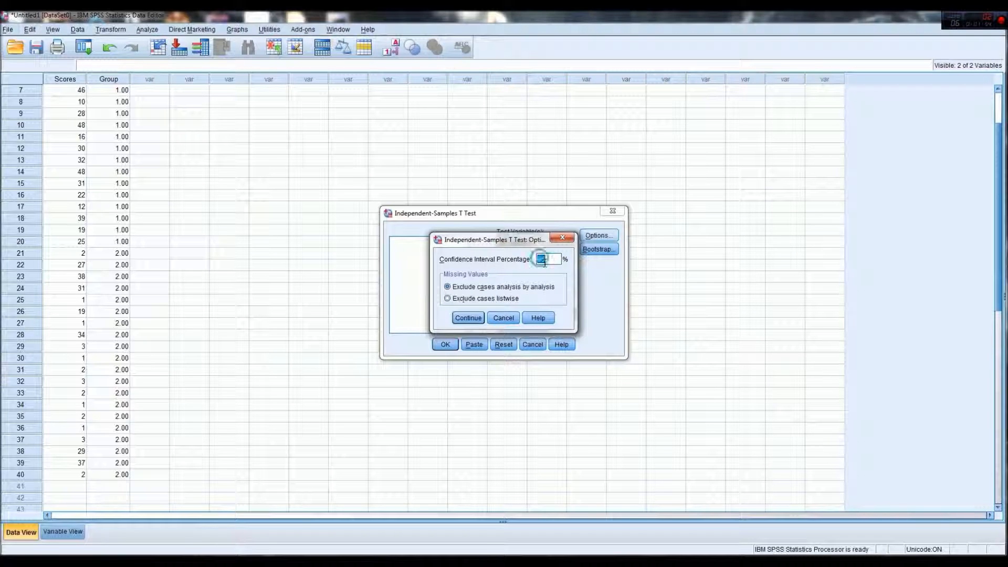
left_click(467, 318)
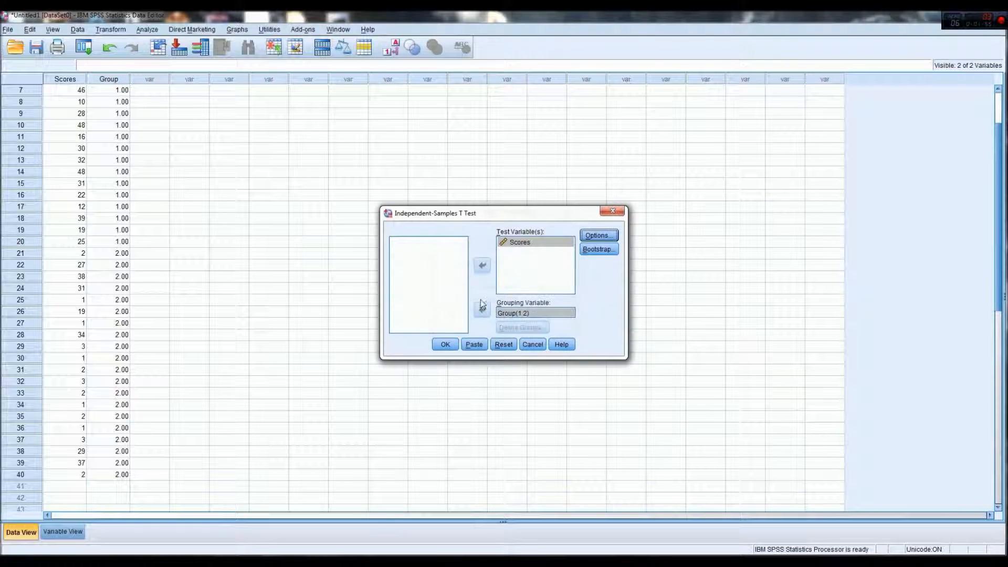
left_click(444, 344)
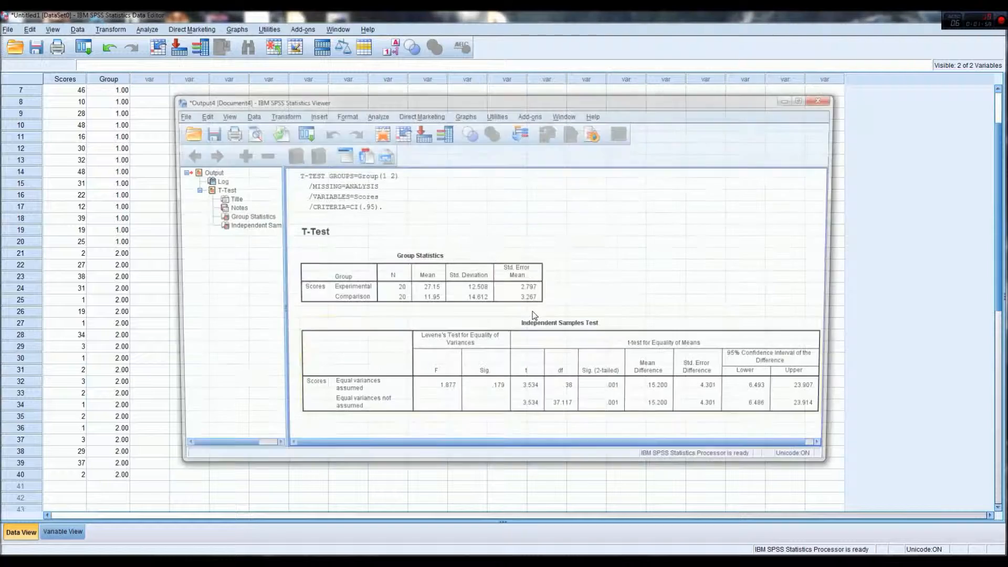
left_click(797, 103)
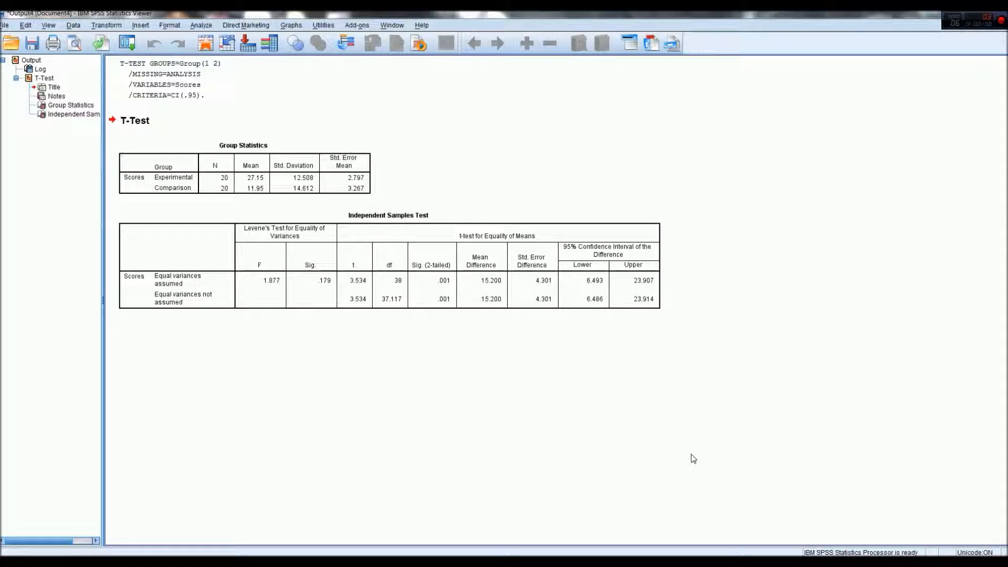
mouse_move(579, 233)
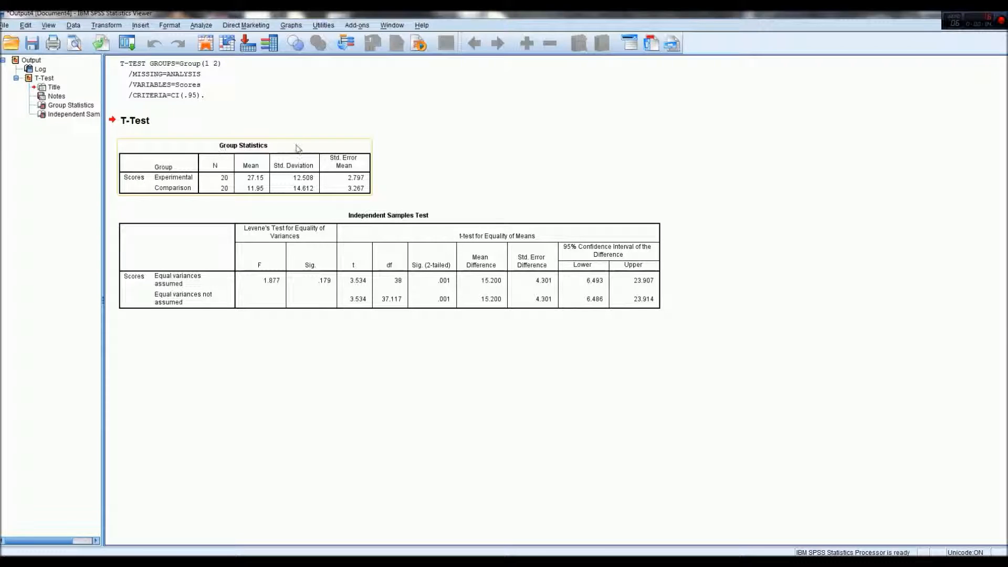
mouse_move(175, 184)
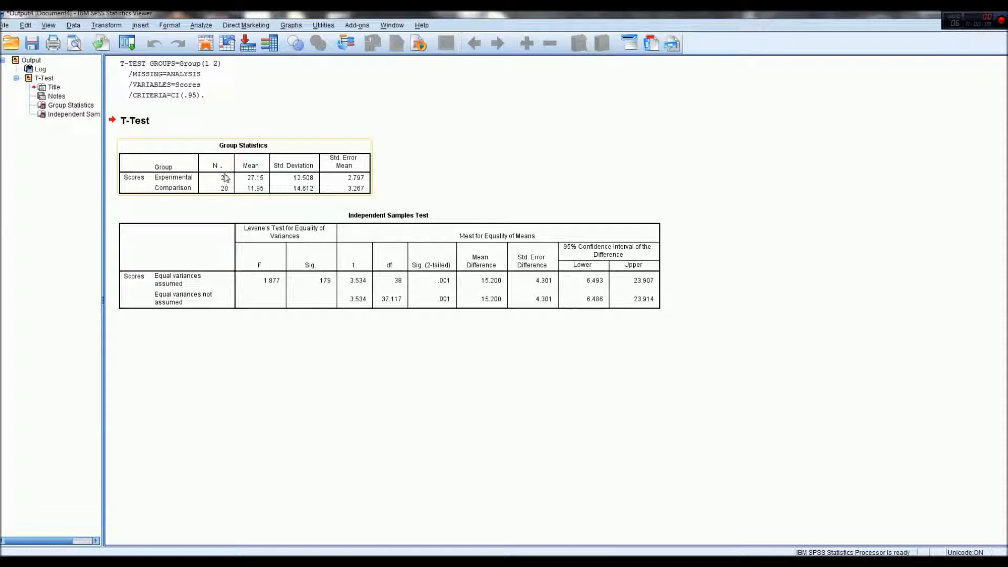
mouse_move(215, 169)
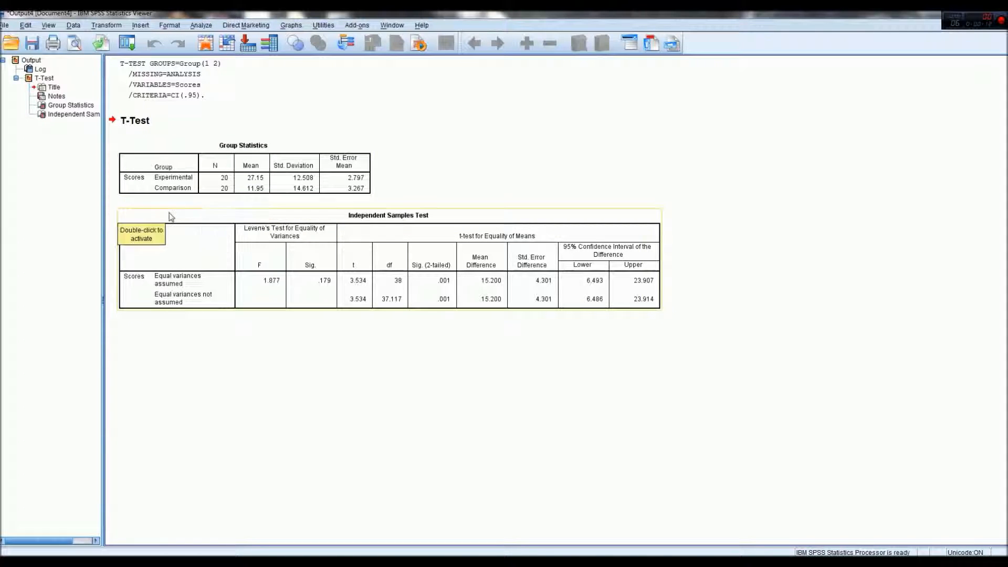
mouse_move(261, 187)
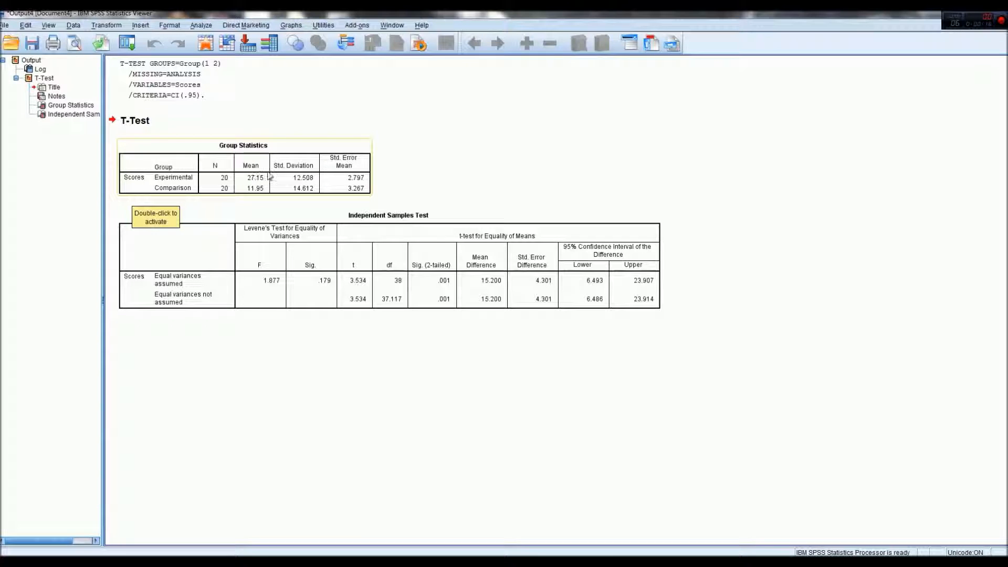
mouse_move(257, 185)
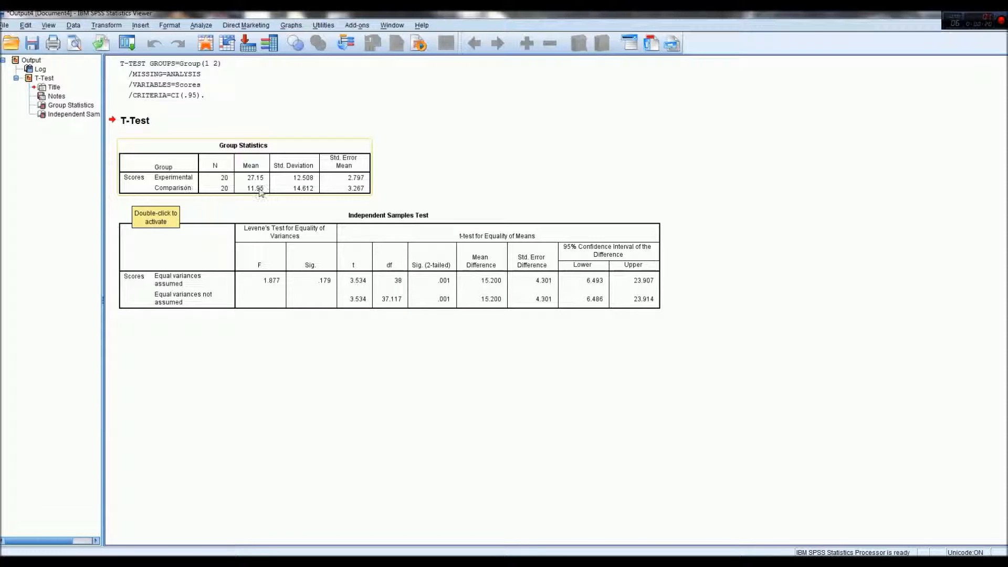
mouse_move(261, 196)
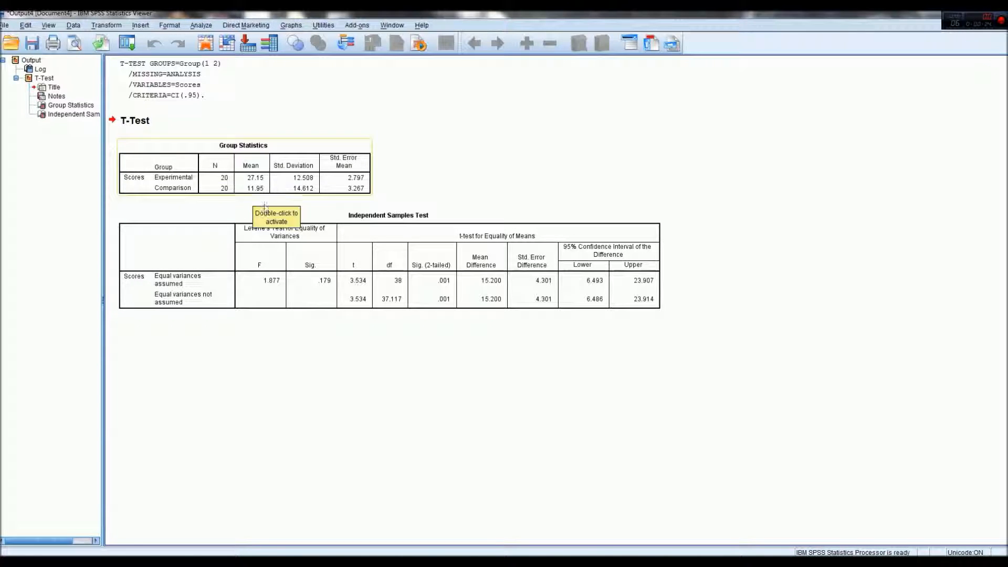
mouse_move(270, 160)
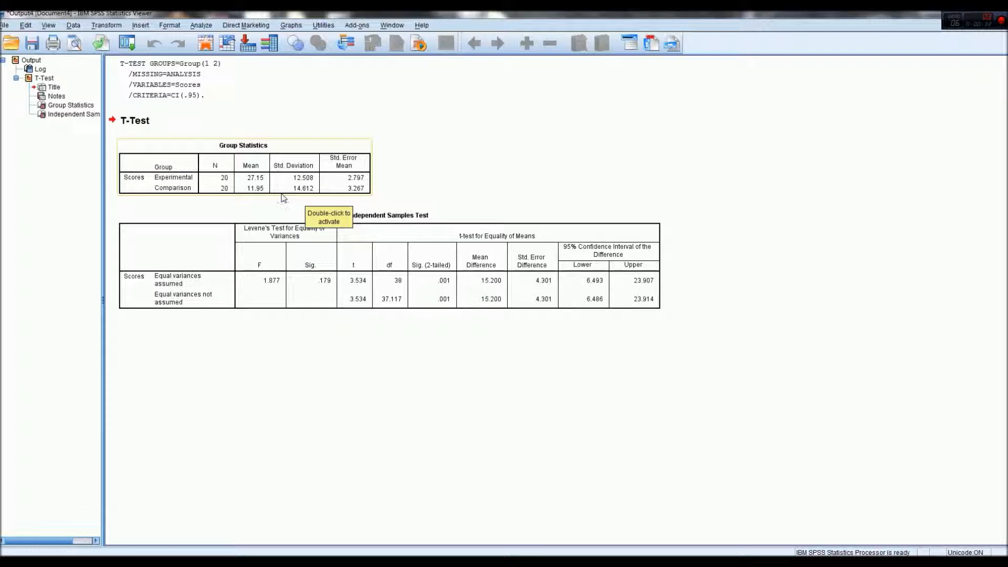
mouse_move(373, 195)
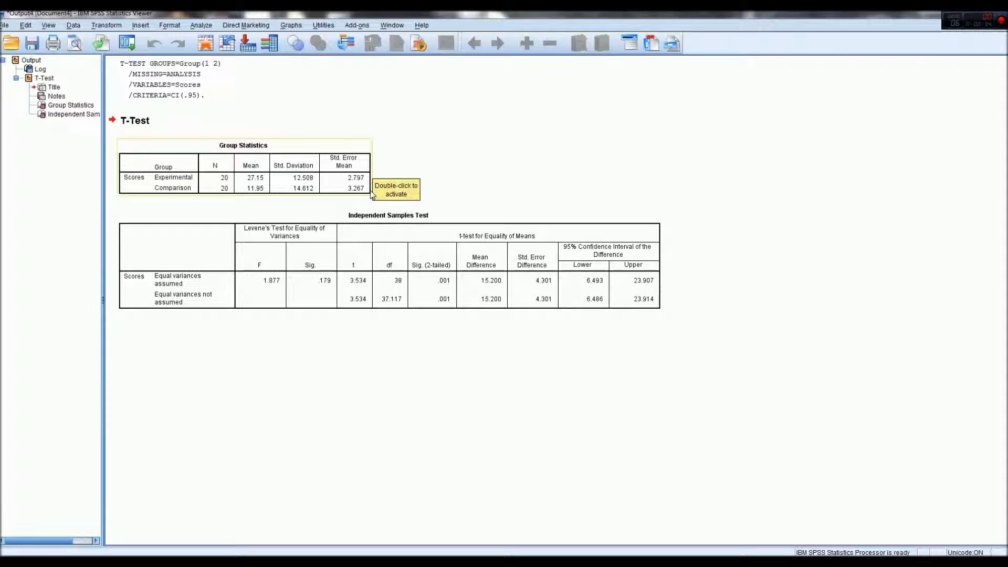
mouse_move(332, 189)
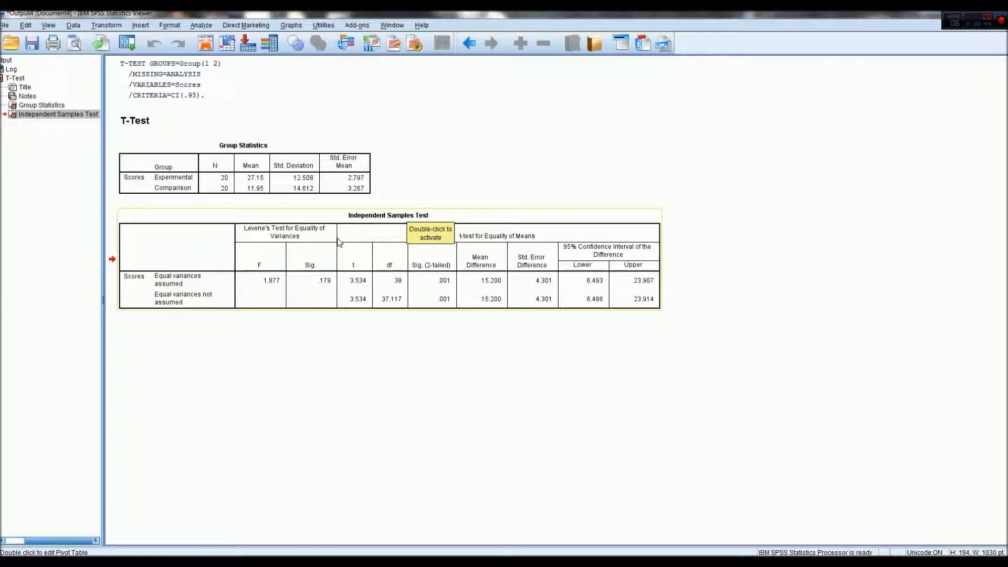
mouse_move(333, 243)
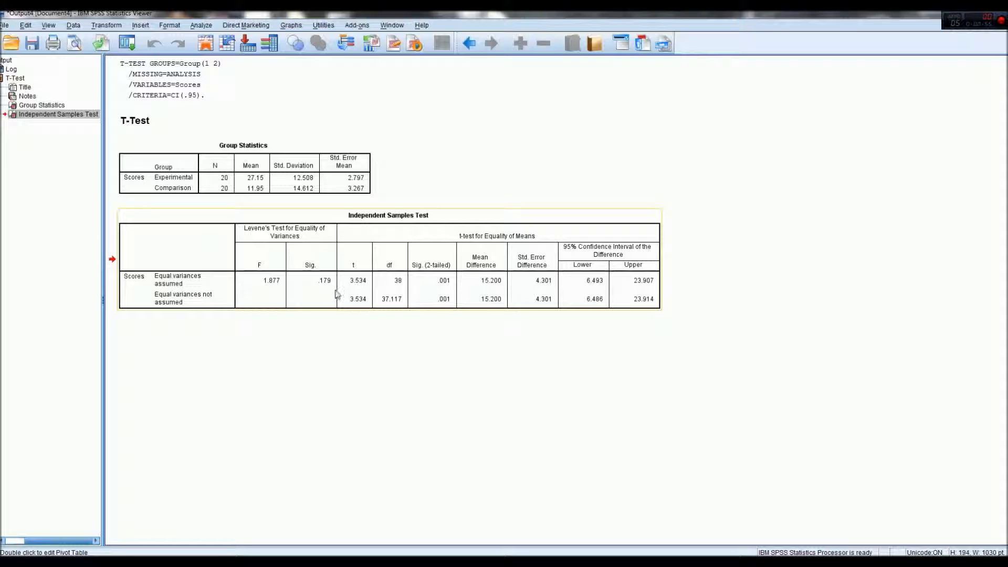
mouse_move(325, 286)
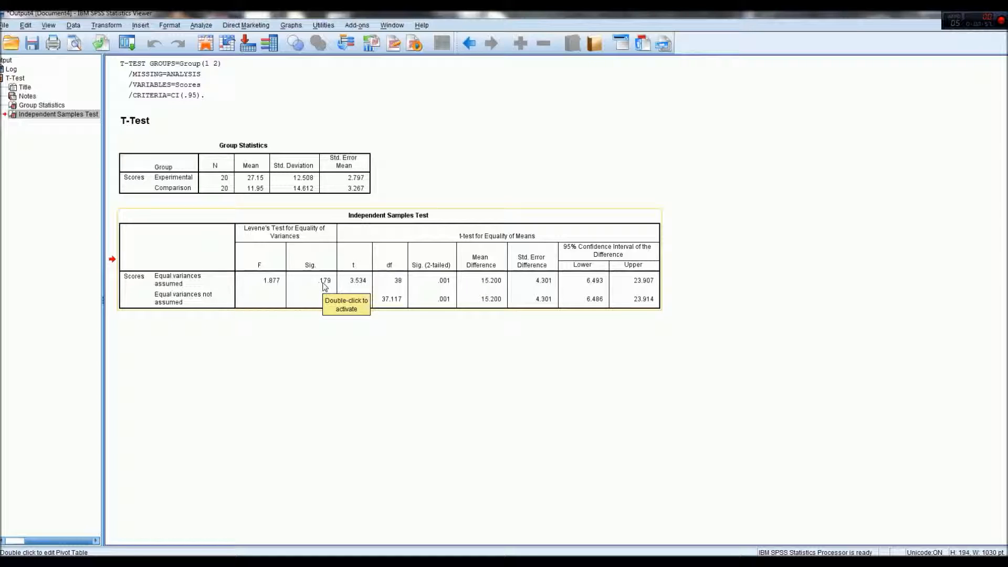
mouse_move(158, 294)
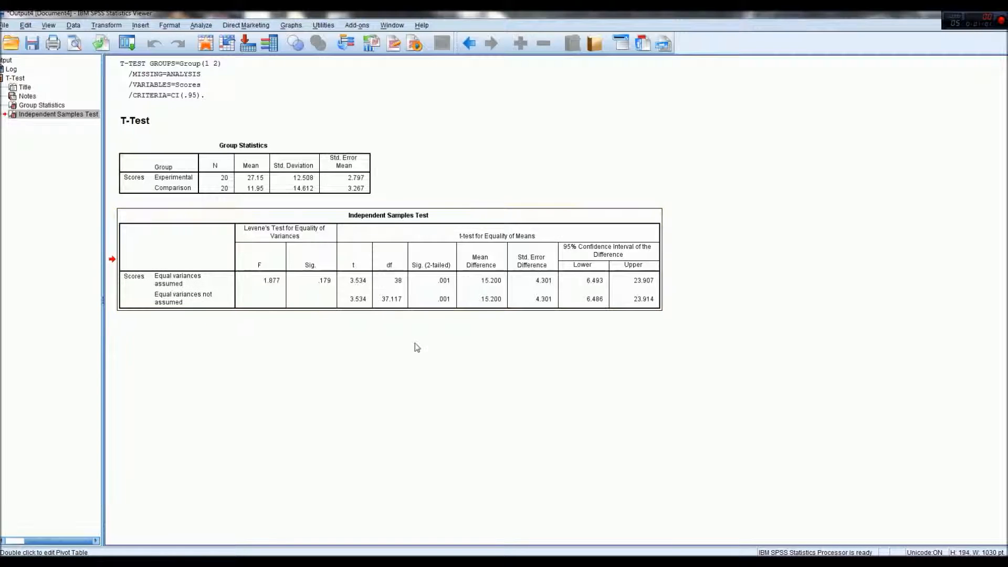
mouse_move(212, 329)
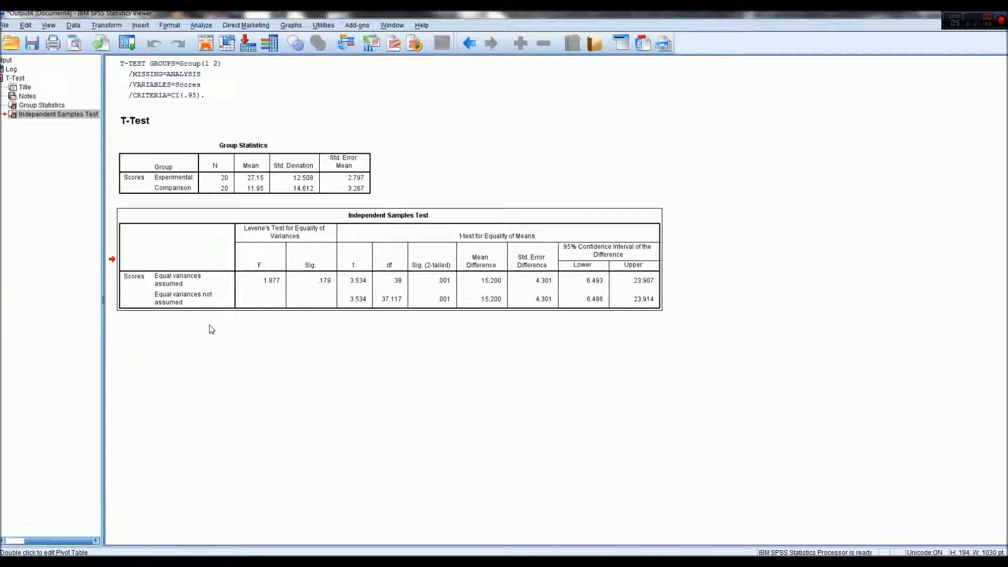
left_click(431, 286)
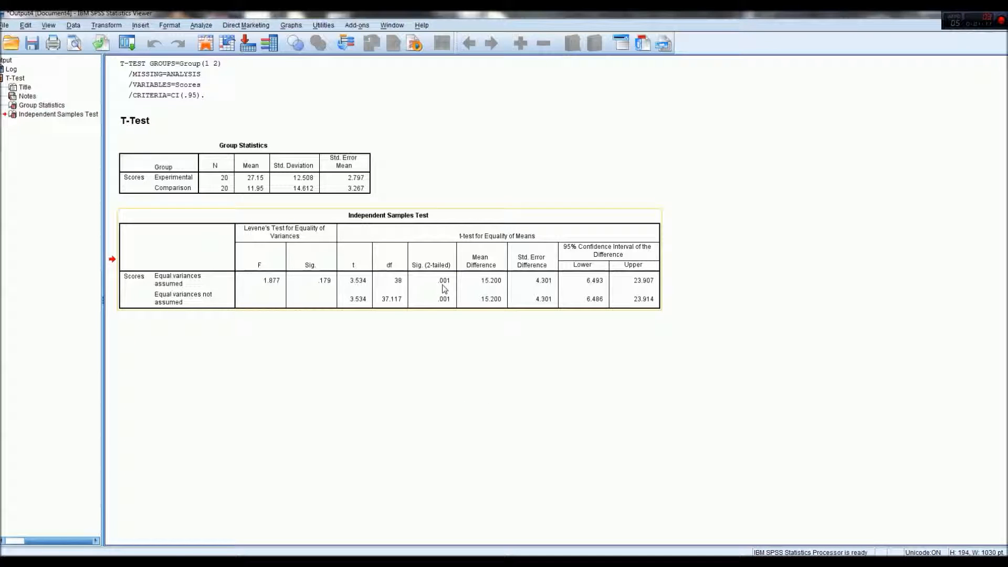
mouse_move(444, 288)
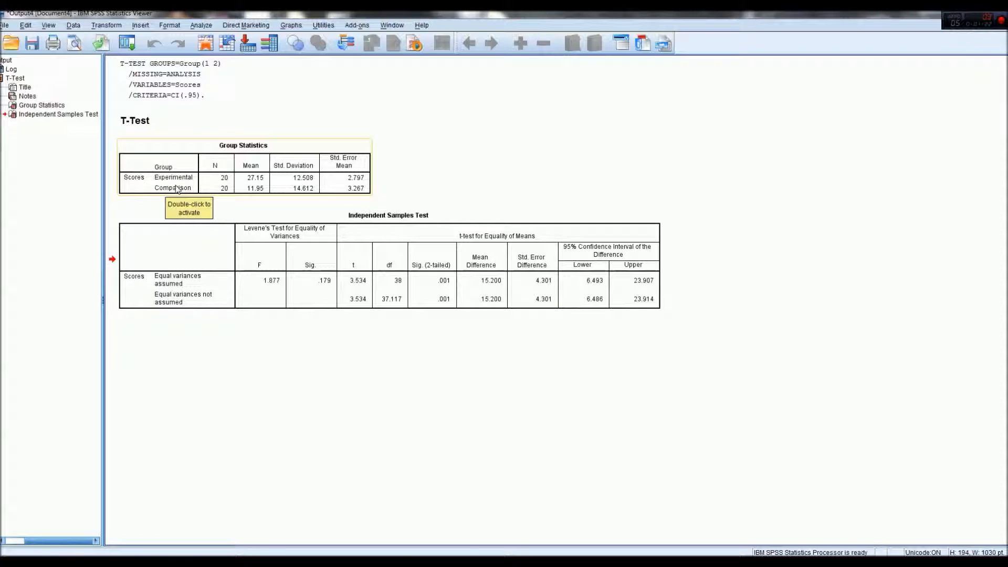
mouse_move(187, 187)
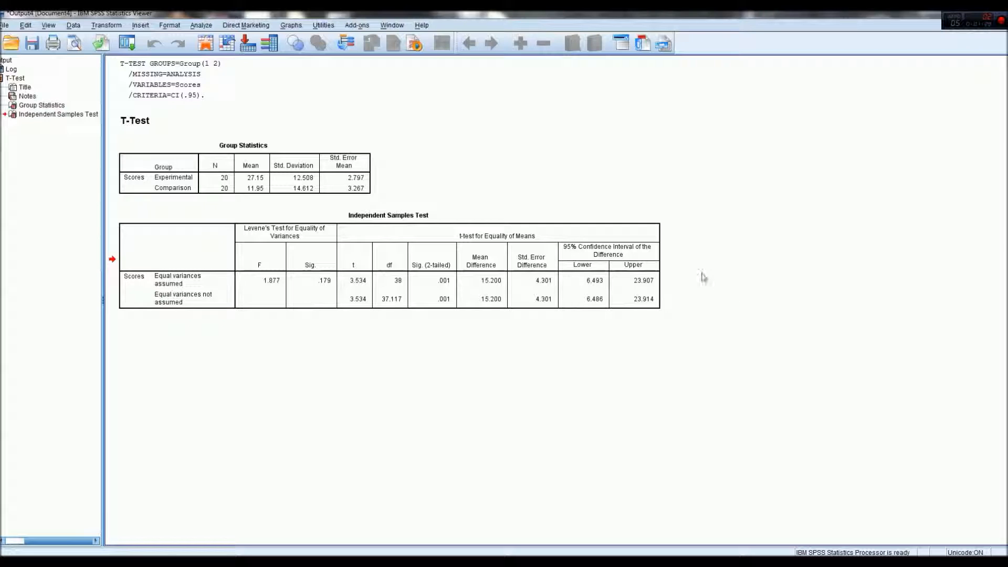
mouse_move(631, 200)
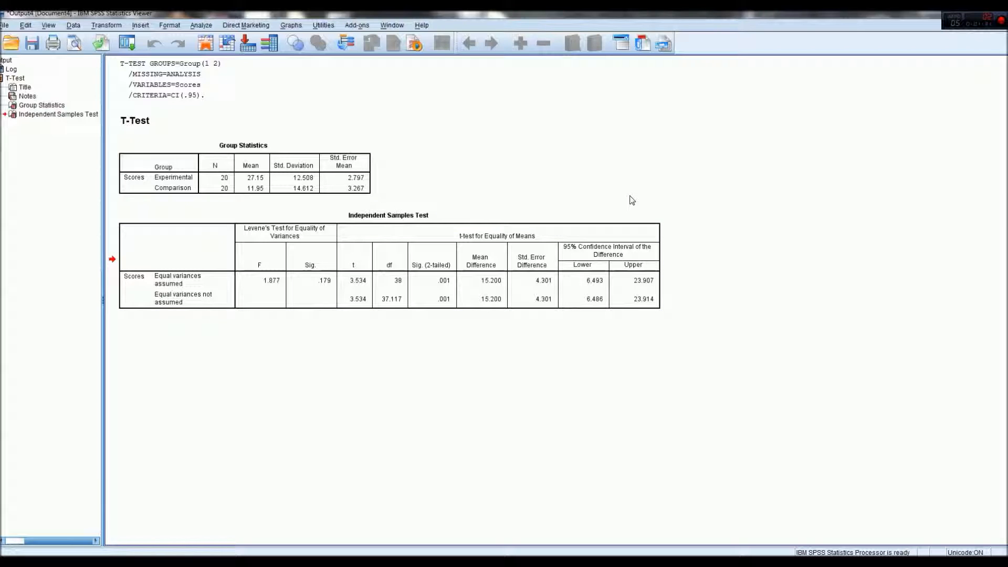